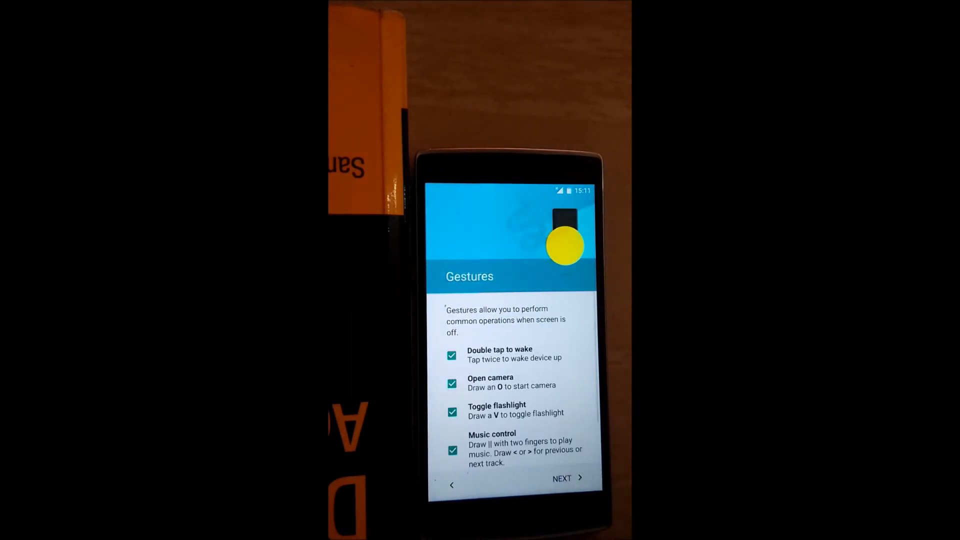
Accept the Gestures options and dismiss the Welcome tip to reach the home screen.
click(564, 478)
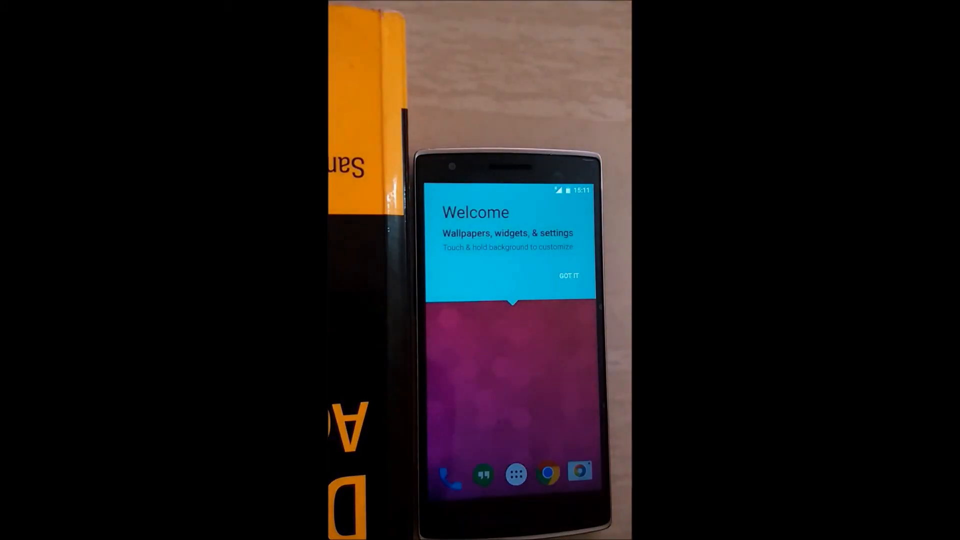
click(568, 276)
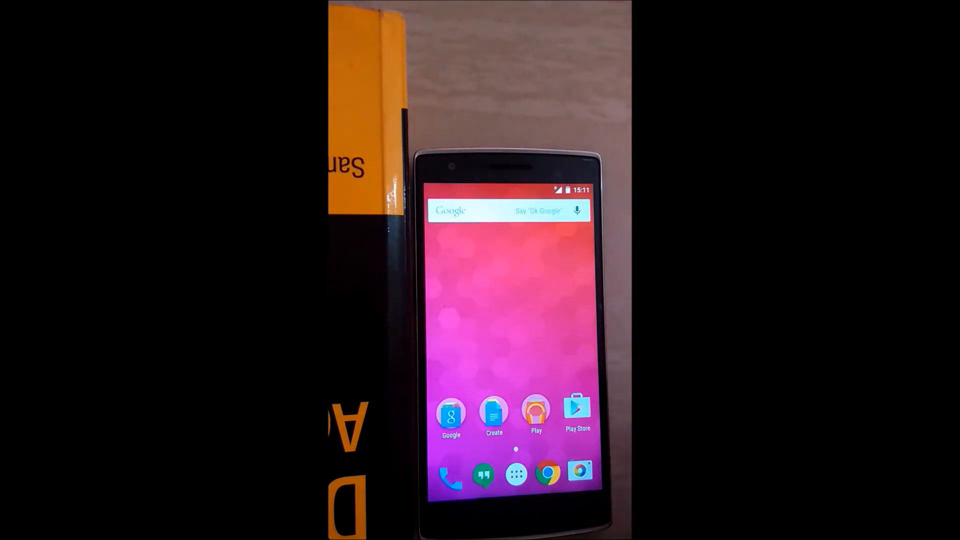
Open Settings from the app drawer, showing Wi‑Fi, Bluetooth, Data usage, Buttons and Gestures.
click(515, 474)
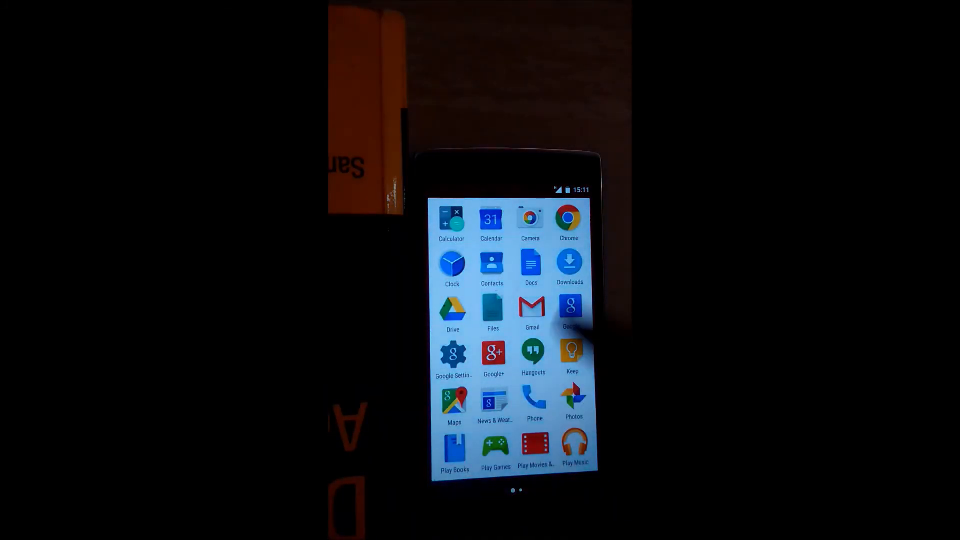
scroll(left, 3)
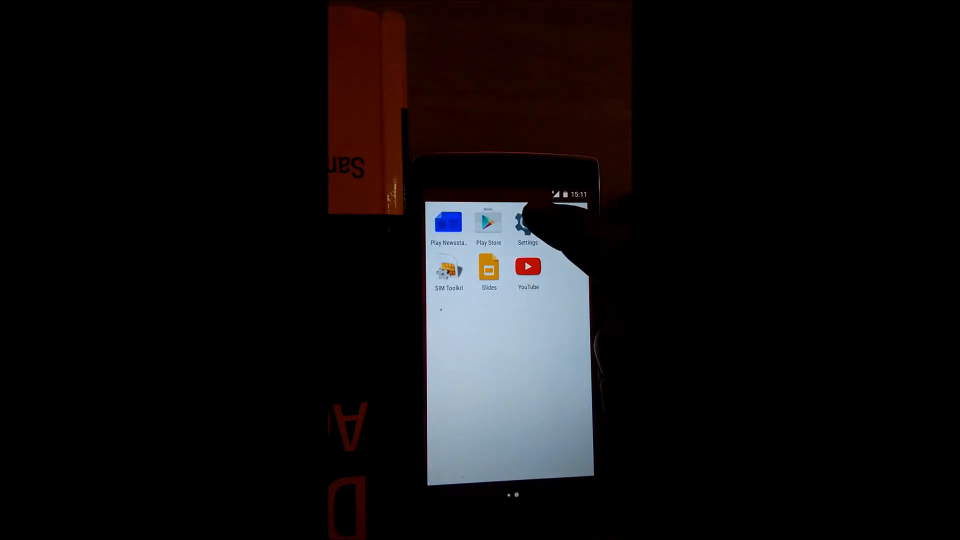
click(527, 222)
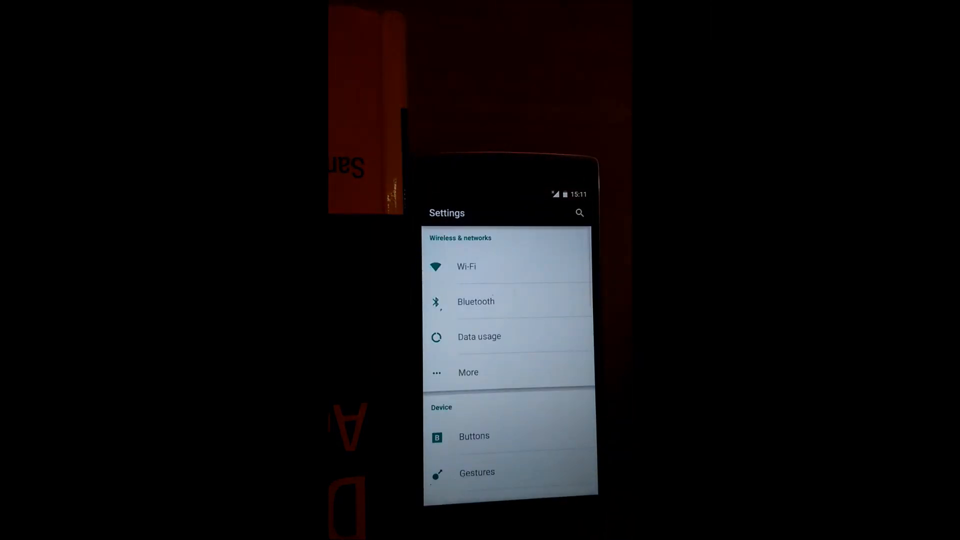